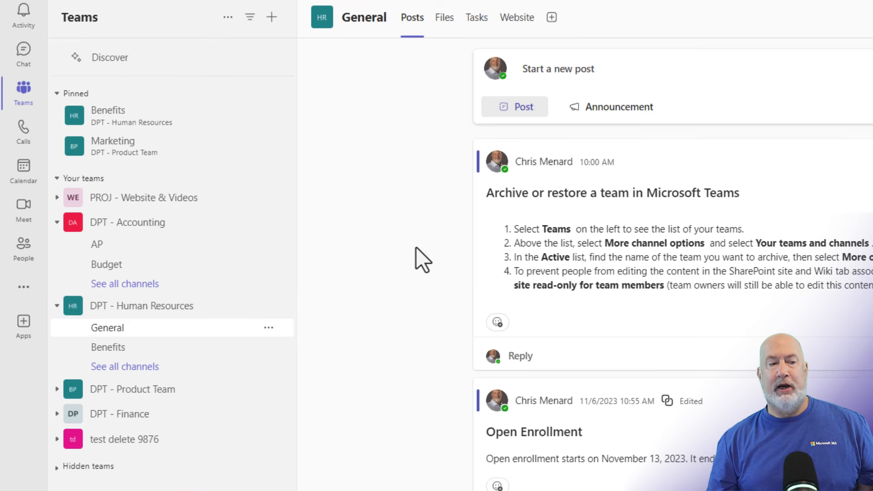
pyautogui.moveTo(385, 322)
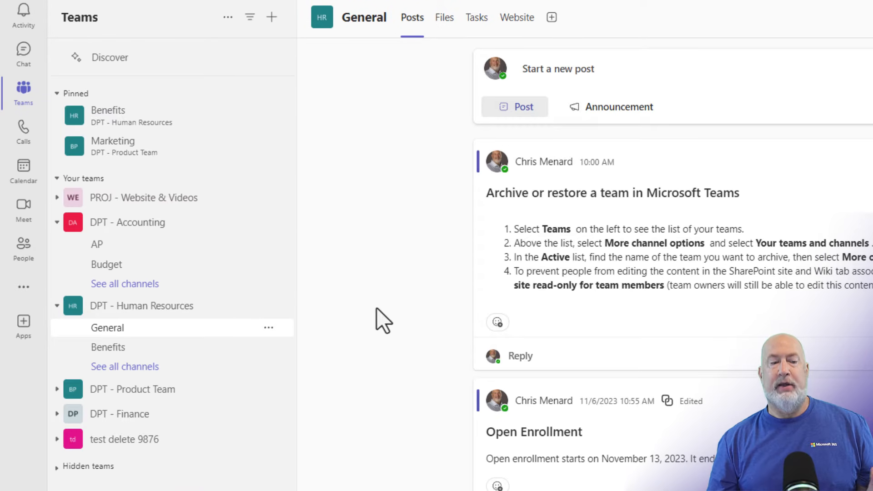
pyautogui.moveTo(124, 439)
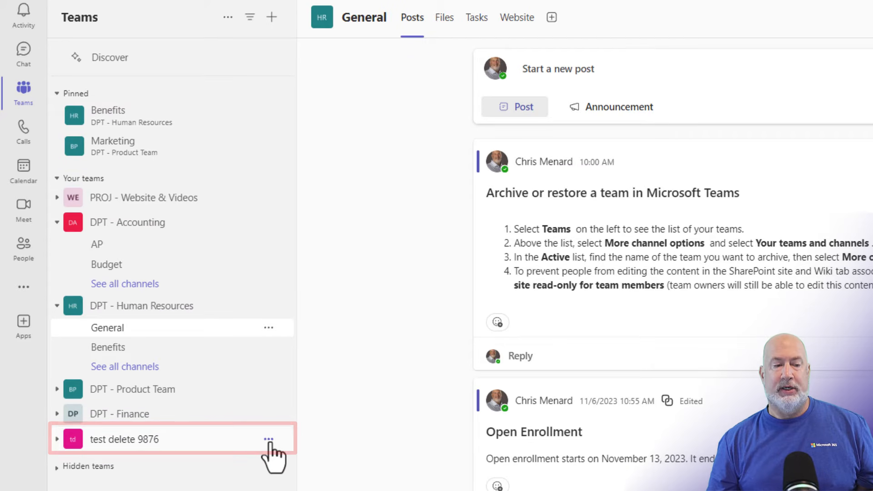
# - Begin deleting the test delete 9876 team and acknowledge the deletion warning
pyautogui.click(269, 439)
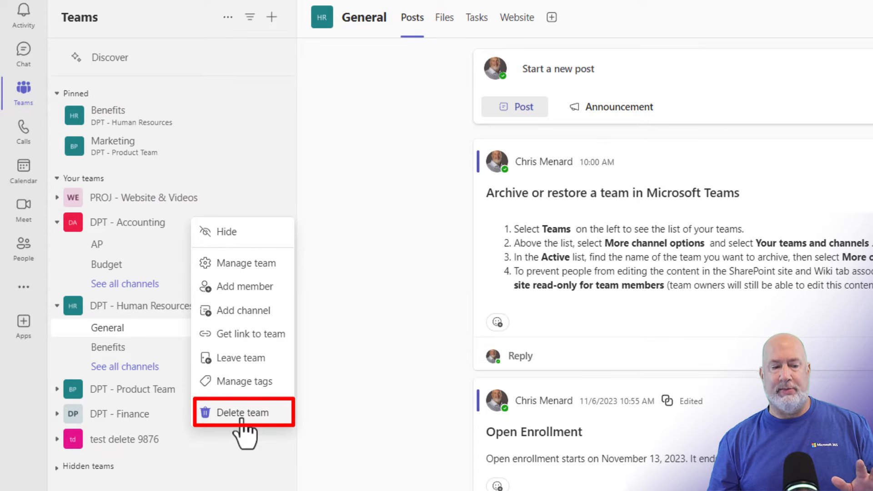
pyautogui.click(241, 412)
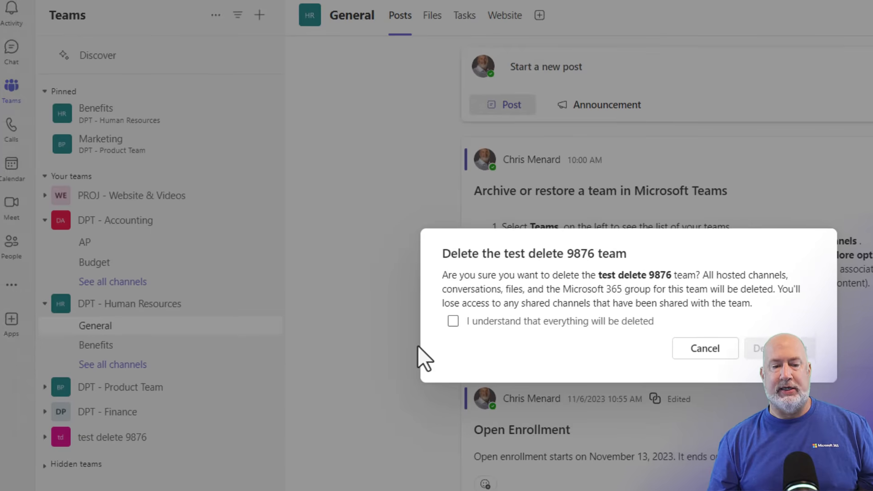
pyautogui.click(453, 321)
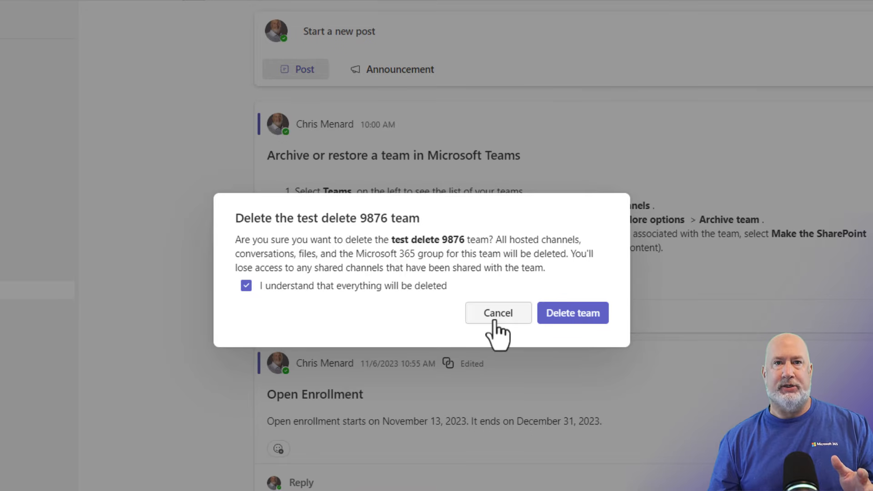
# - Cancel the team deletion and show the overall teams list options menu
pyautogui.click(498, 313)
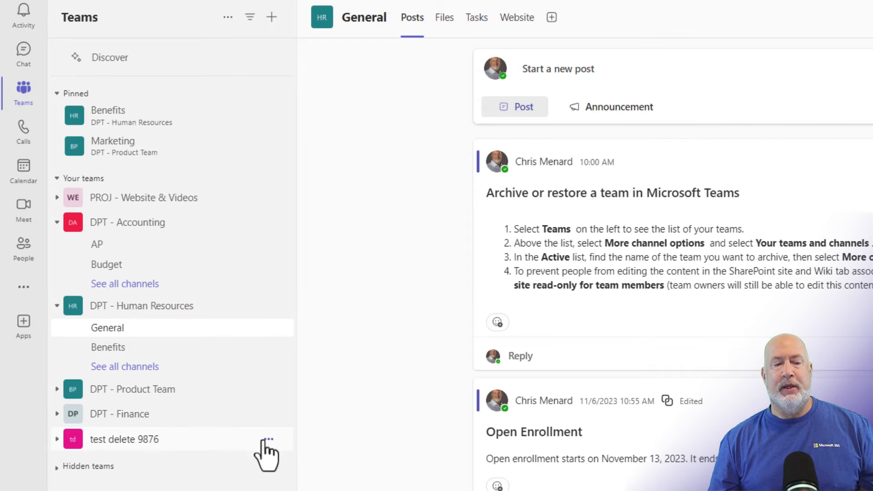
pyautogui.moveTo(269, 438)
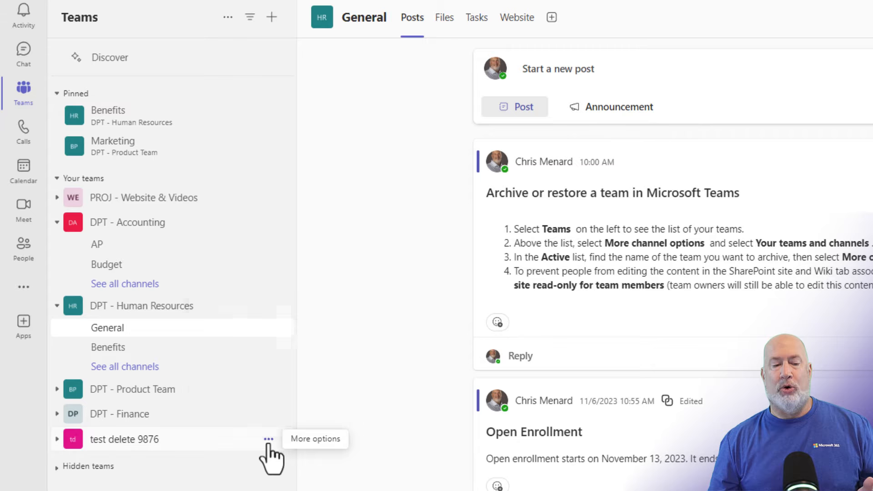
pyautogui.click(269, 439)
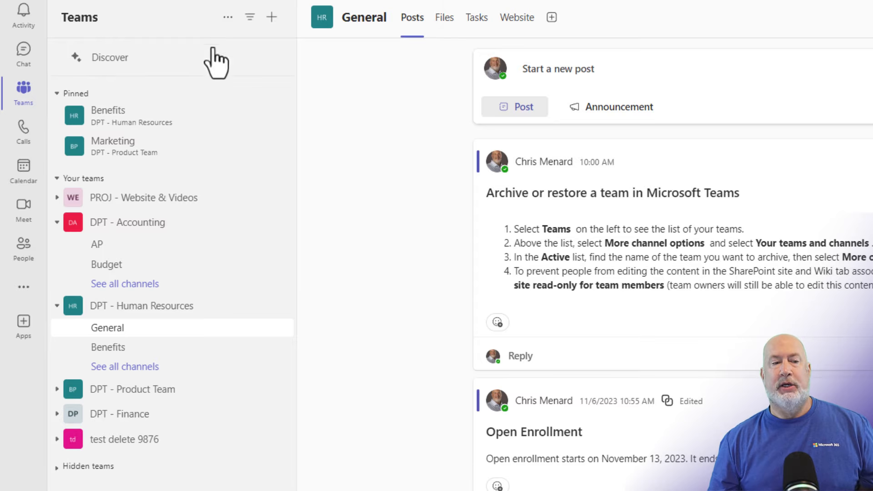
pyautogui.moveTo(228, 17)
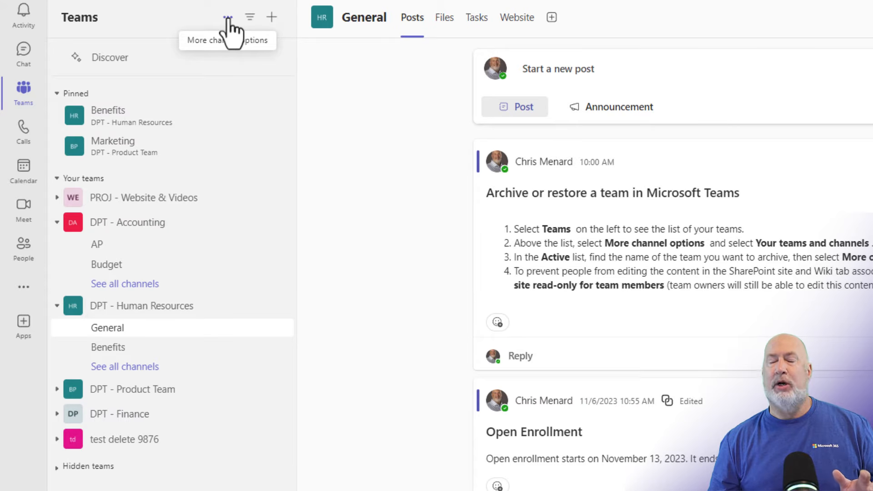
pyautogui.click(228, 17)
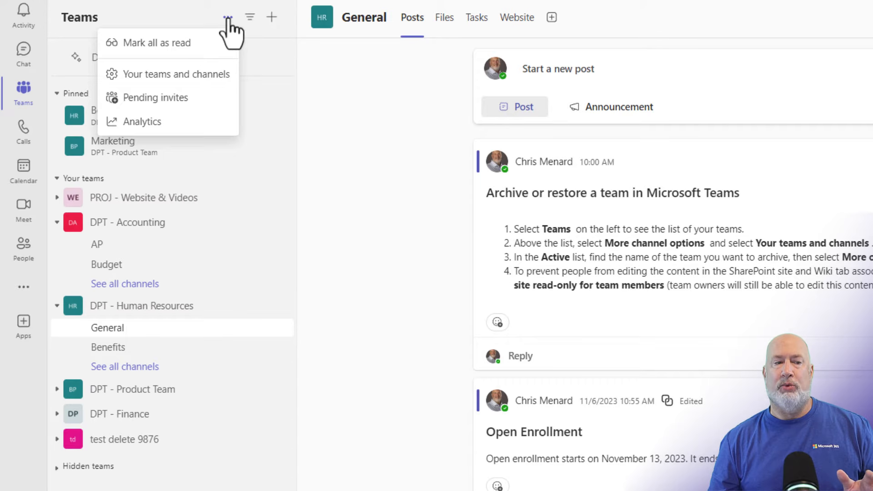
pyautogui.moveTo(177, 74)
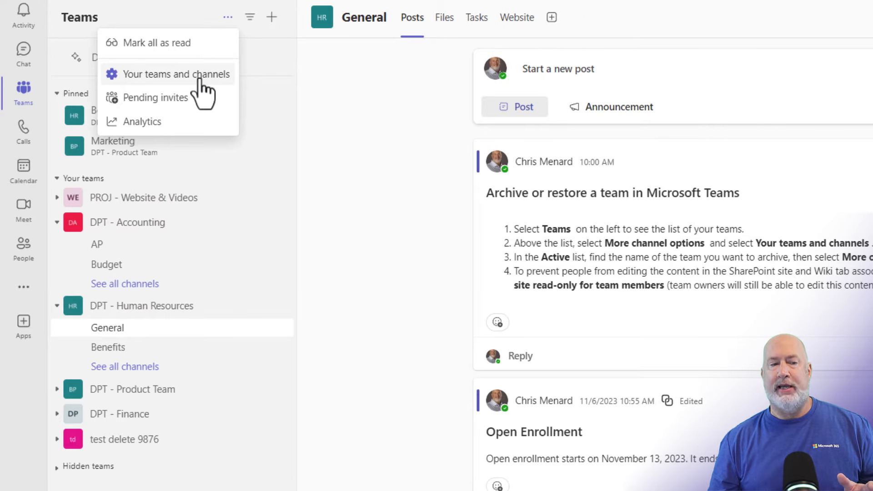
# - On Your teams, filter to Archived Teams (no matches), then switch back to All
pyautogui.click(176, 73)
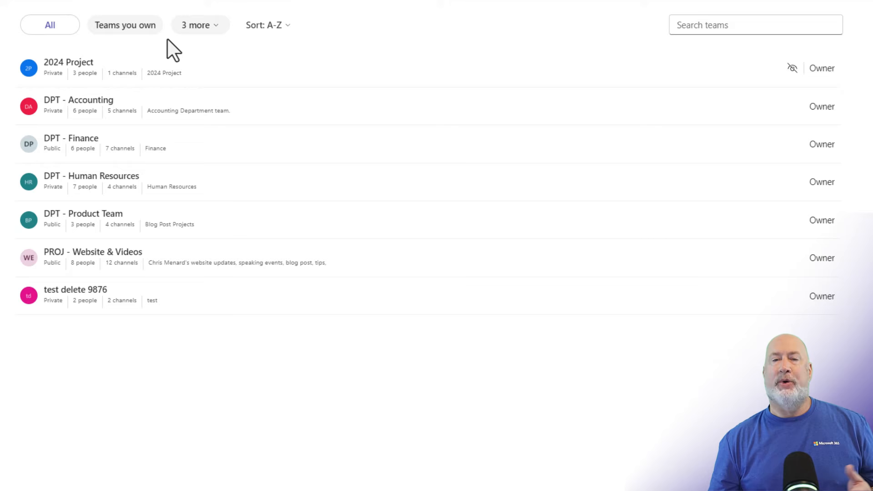
pyautogui.moveTo(247, 55)
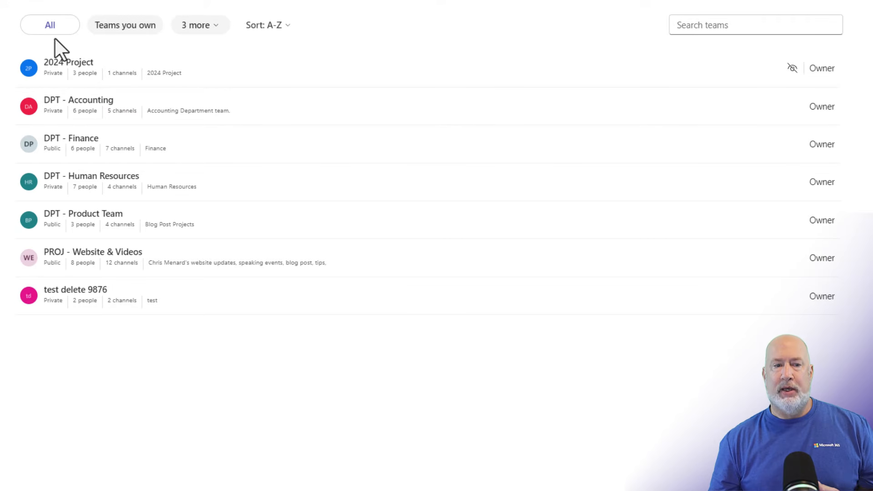
pyautogui.moveTo(192, 50)
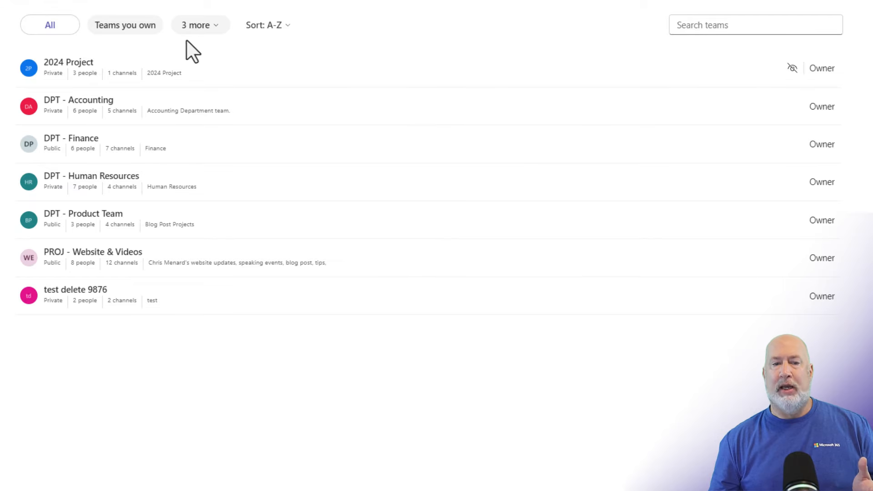
pyautogui.click(199, 24)
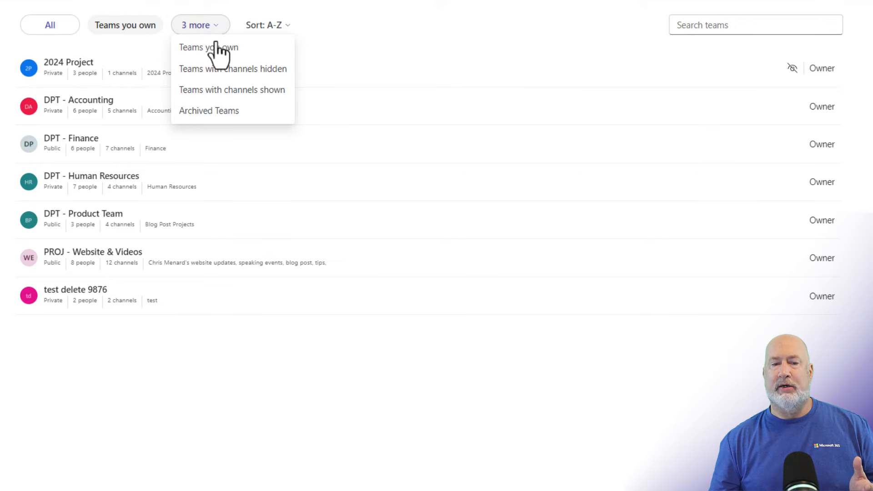
pyautogui.click(208, 110)
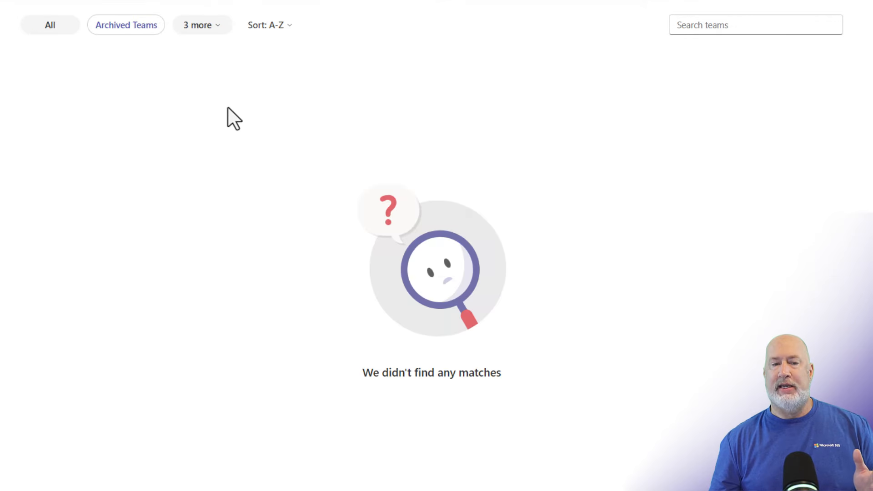
pyautogui.moveTo(265, 109)
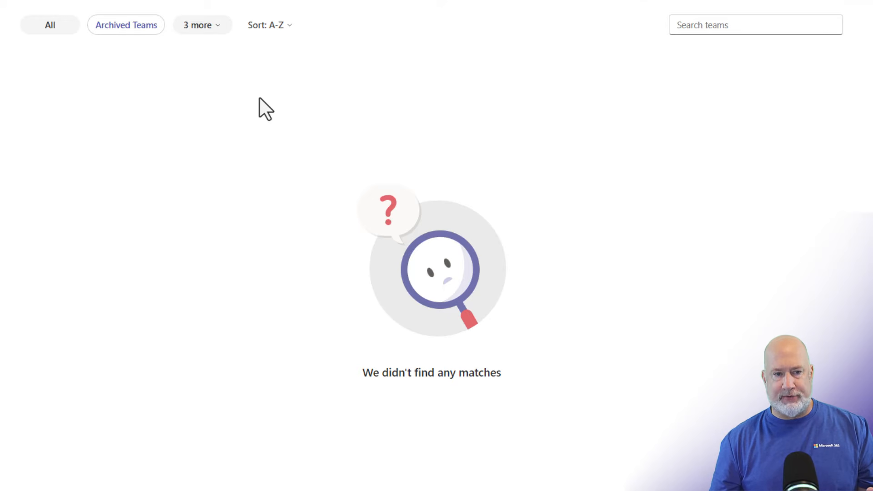
pyautogui.click(126, 25)
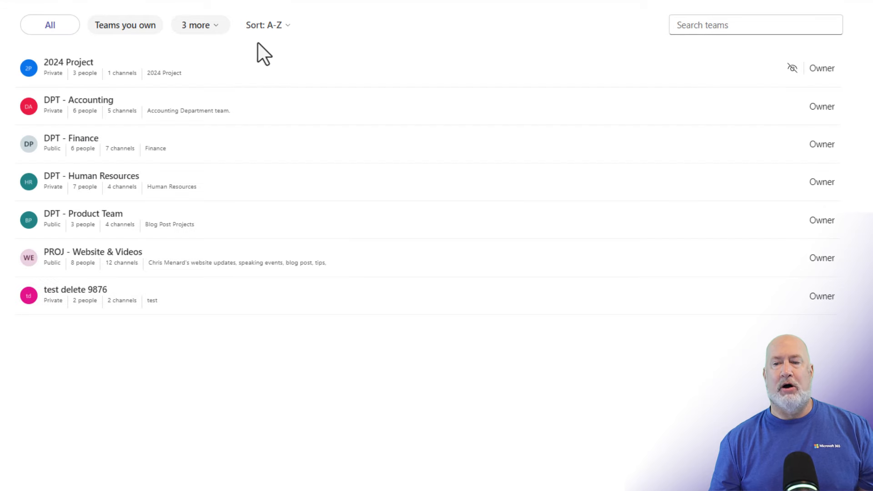
pyautogui.moveTo(326, 59)
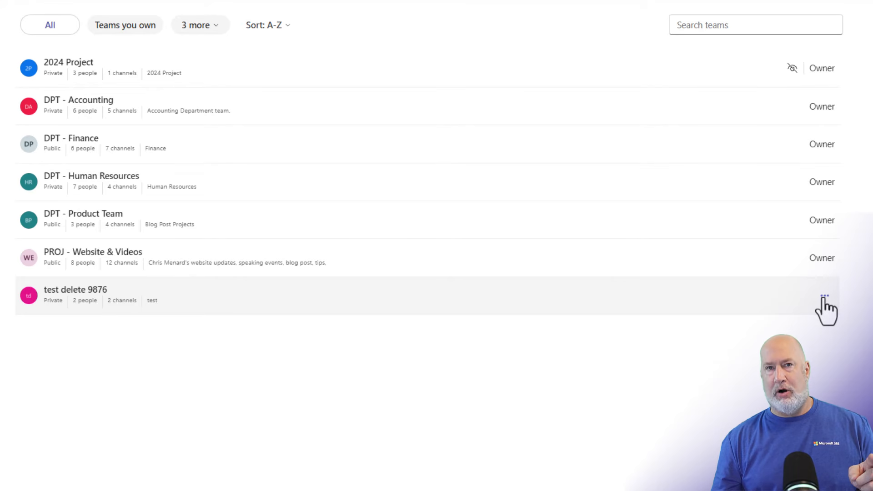
# - Archive test delete 9876 with 'Make the SharePoint site read-only for team members' ticked
pyautogui.click(825, 295)
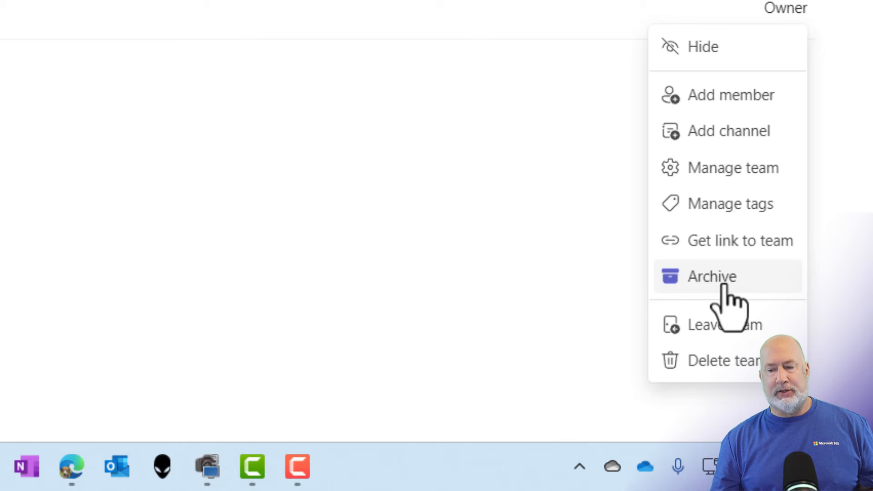
pyautogui.click(711, 276)
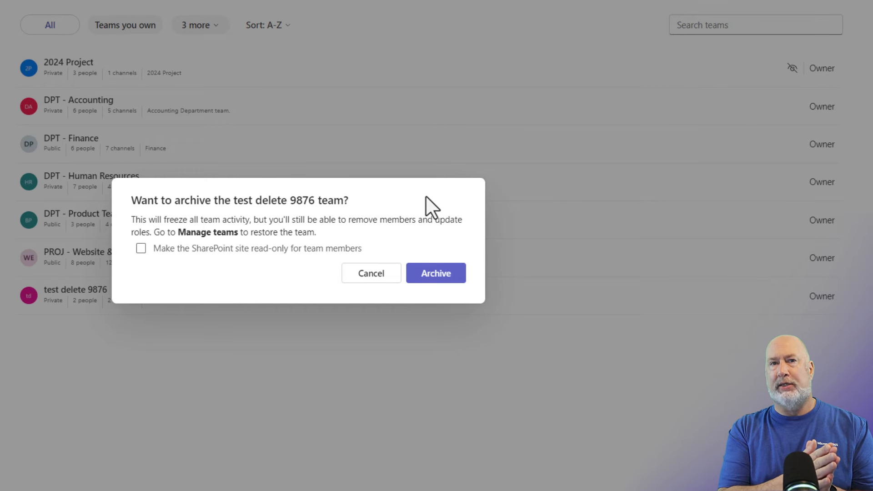
pyautogui.moveTo(151, 283)
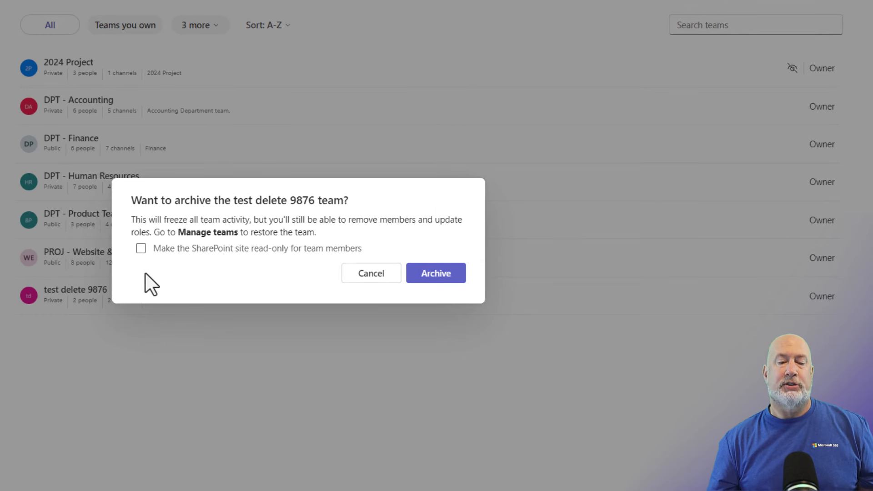
pyautogui.click(141, 249)
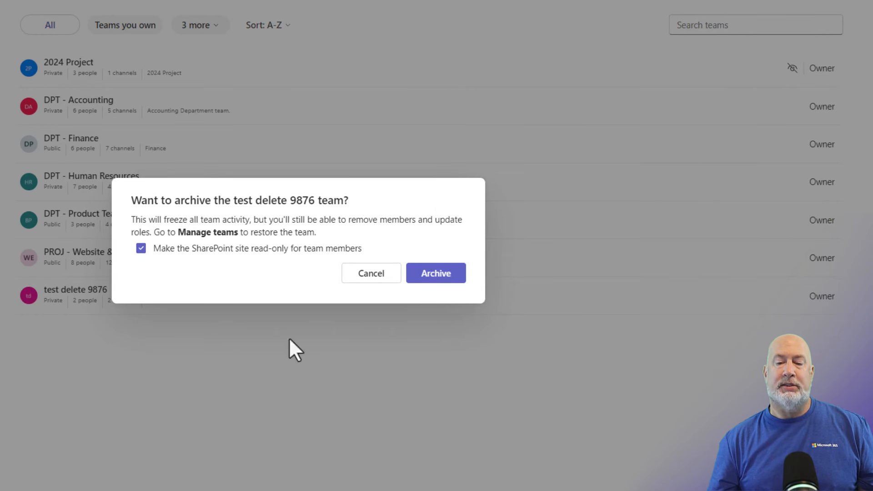
pyautogui.moveTo(445, 349)
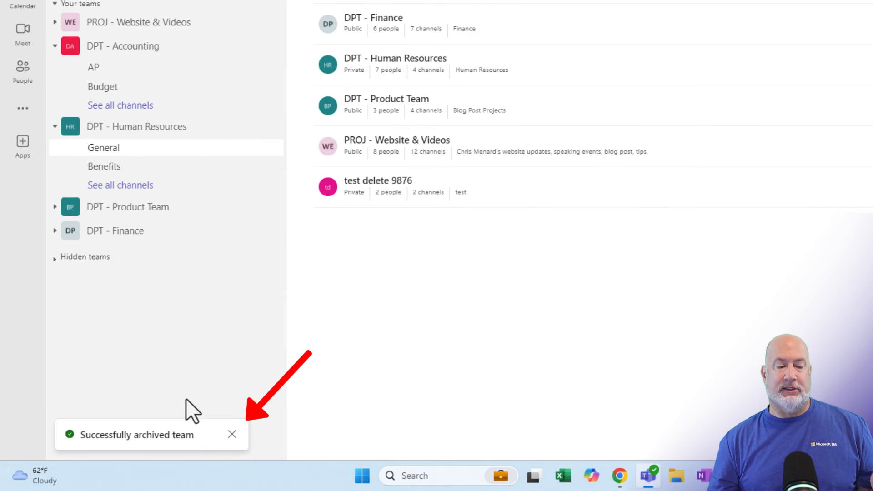
pyautogui.moveTo(265, 401)
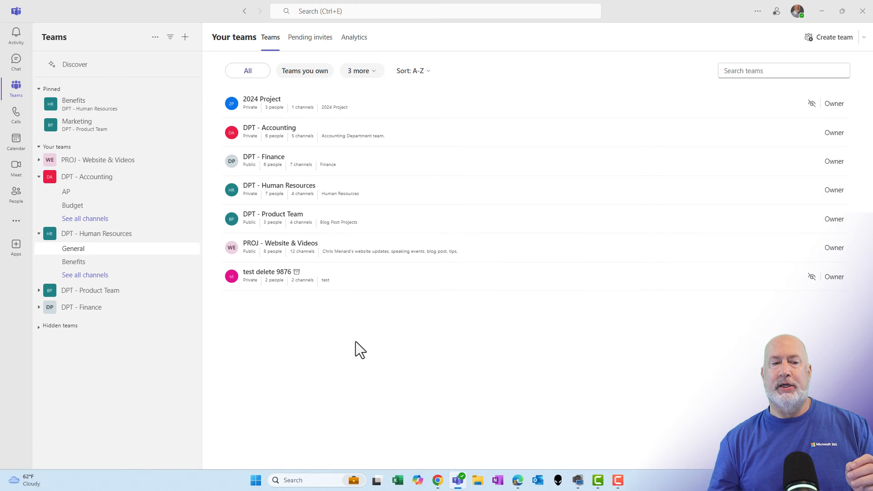
pyautogui.moveTo(287, 303)
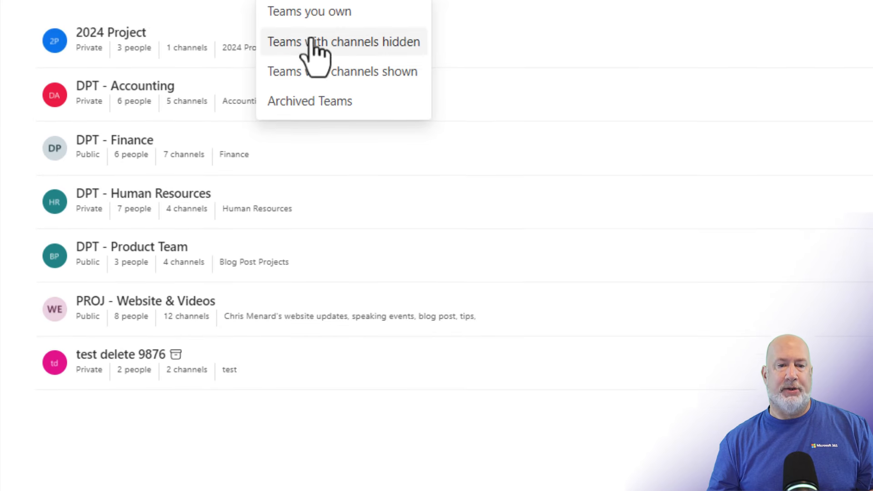
# - Filter Your teams to Archived Teams, listing only test delete 9876
pyautogui.click(309, 100)
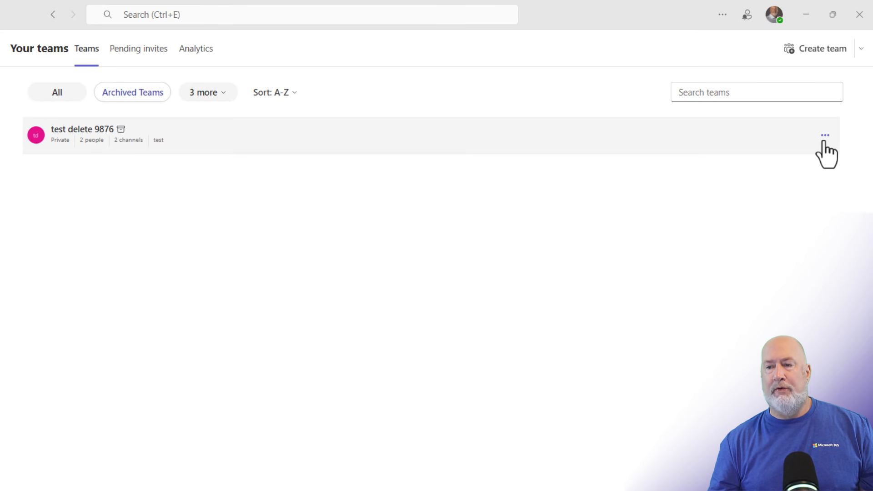
# - Restore test delete 9876, return to the teams list, and show All teams
pyautogui.click(824, 135)
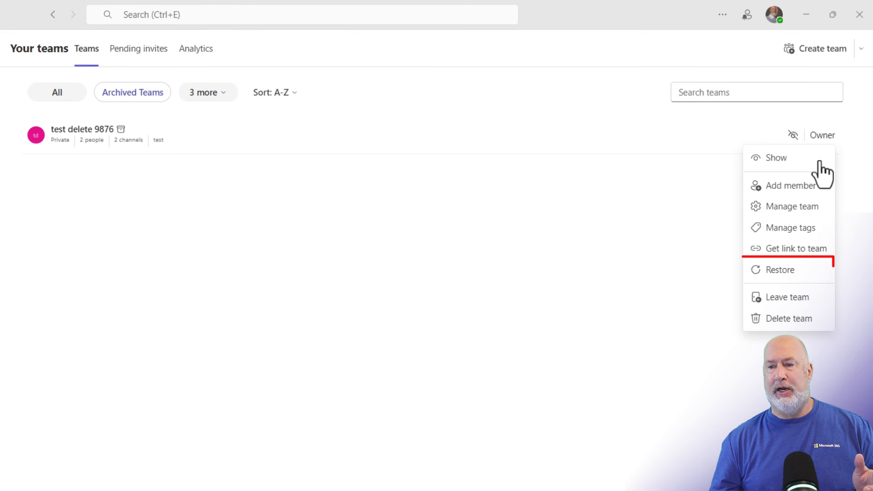
pyautogui.moveTo(796, 272)
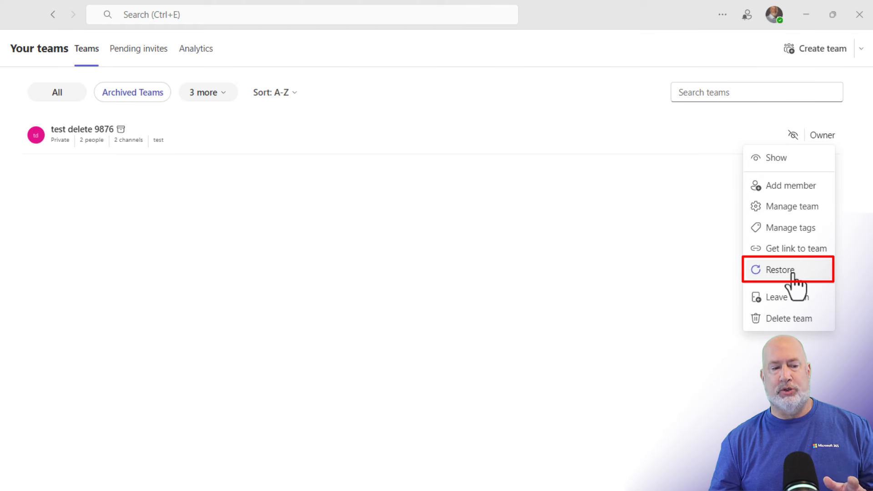
pyautogui.click(779, 269)
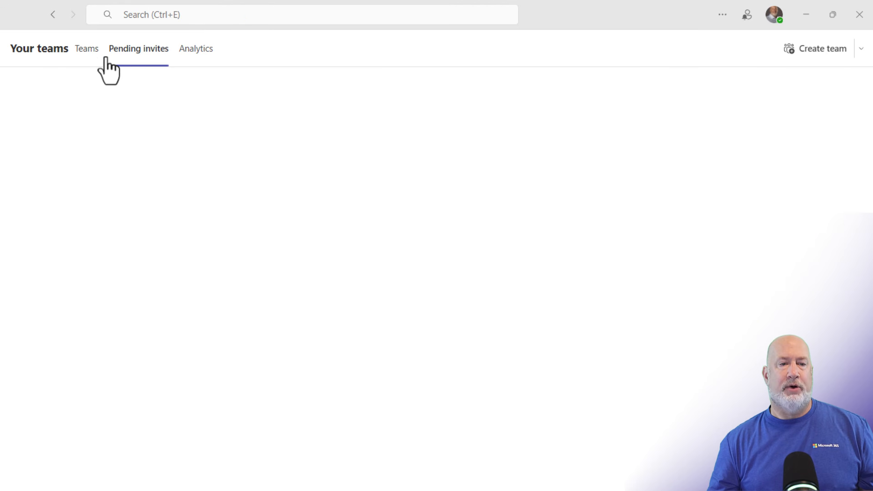
pyautogui.click(86, 48)
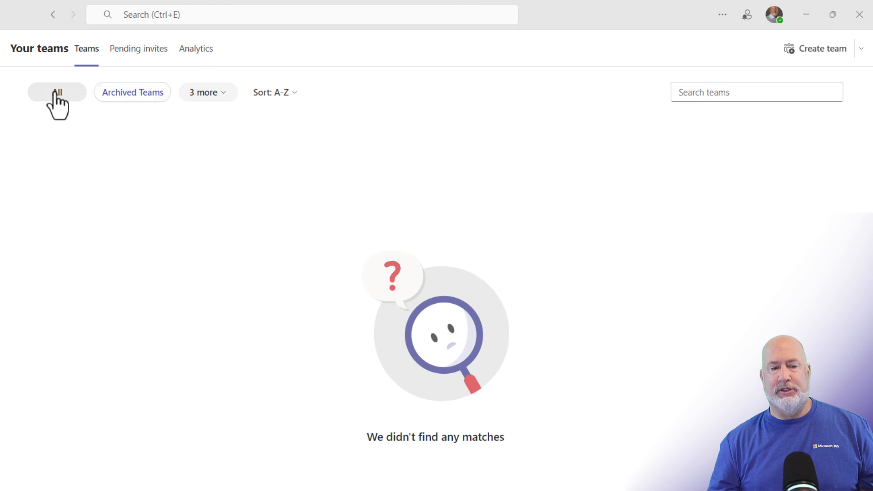
pyautogui.click(57, 92)
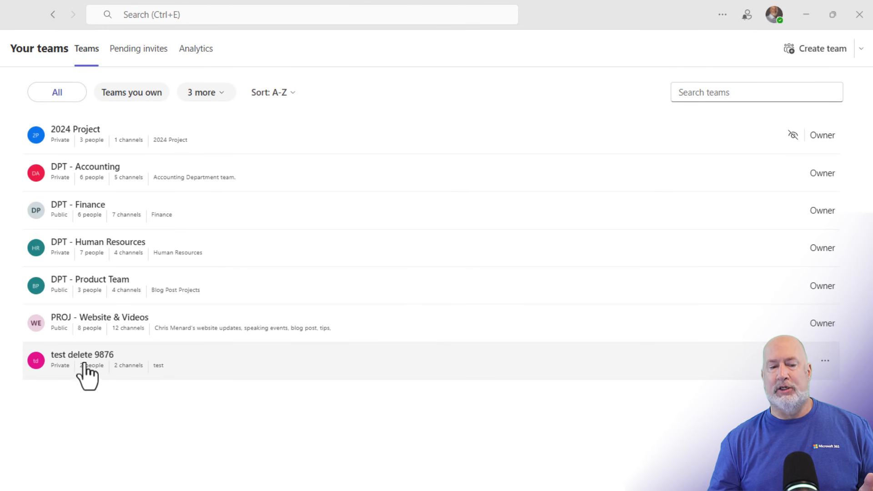
pyautogui.moveTo(111, 373)
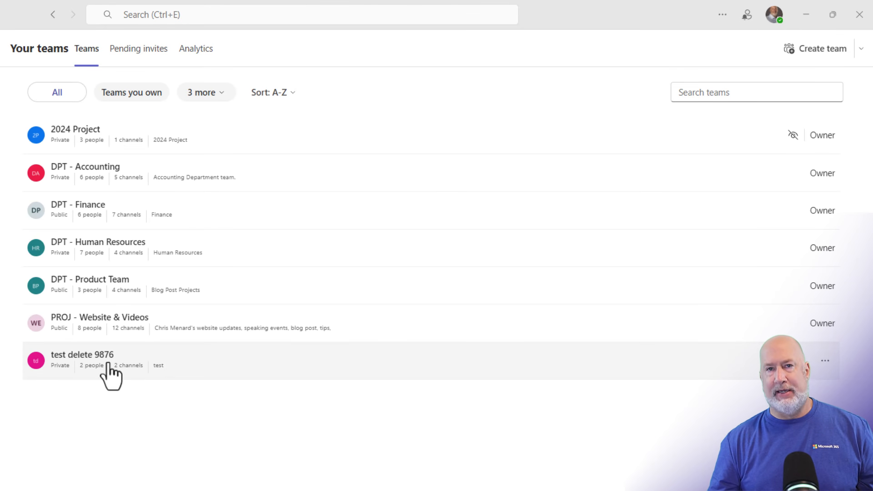